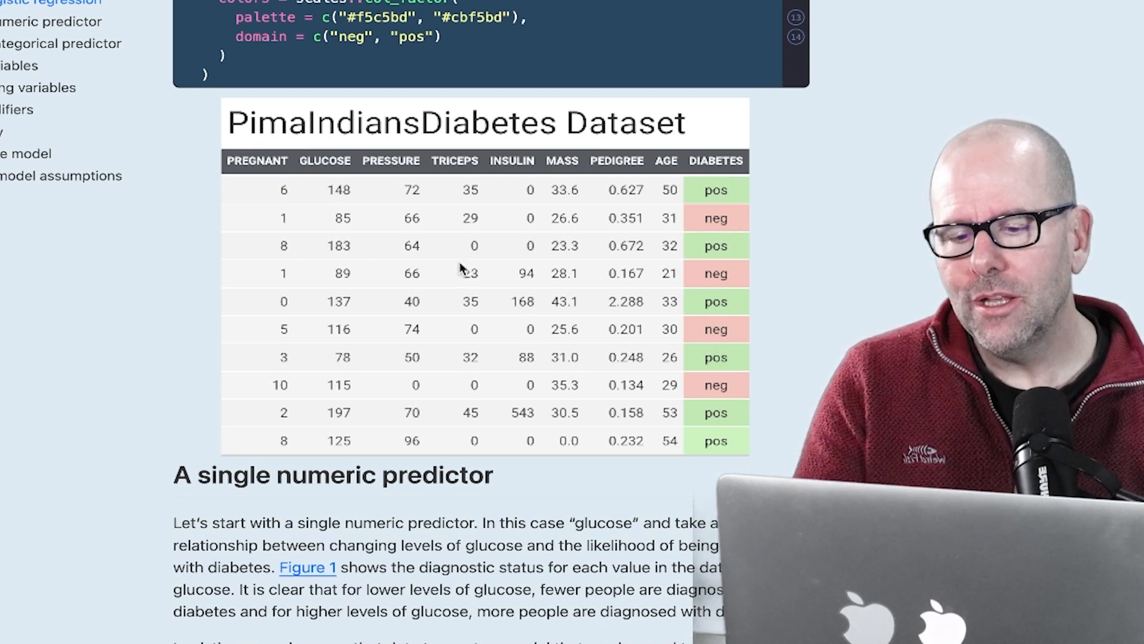
mouse_move(549, 377)
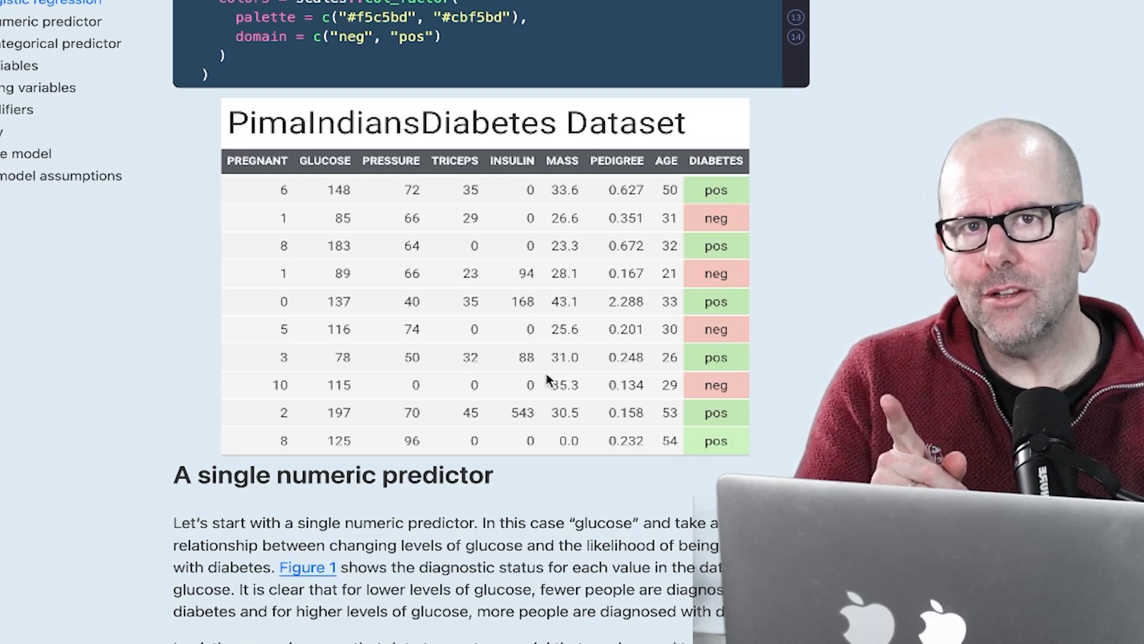
mouse_move(686, 186)
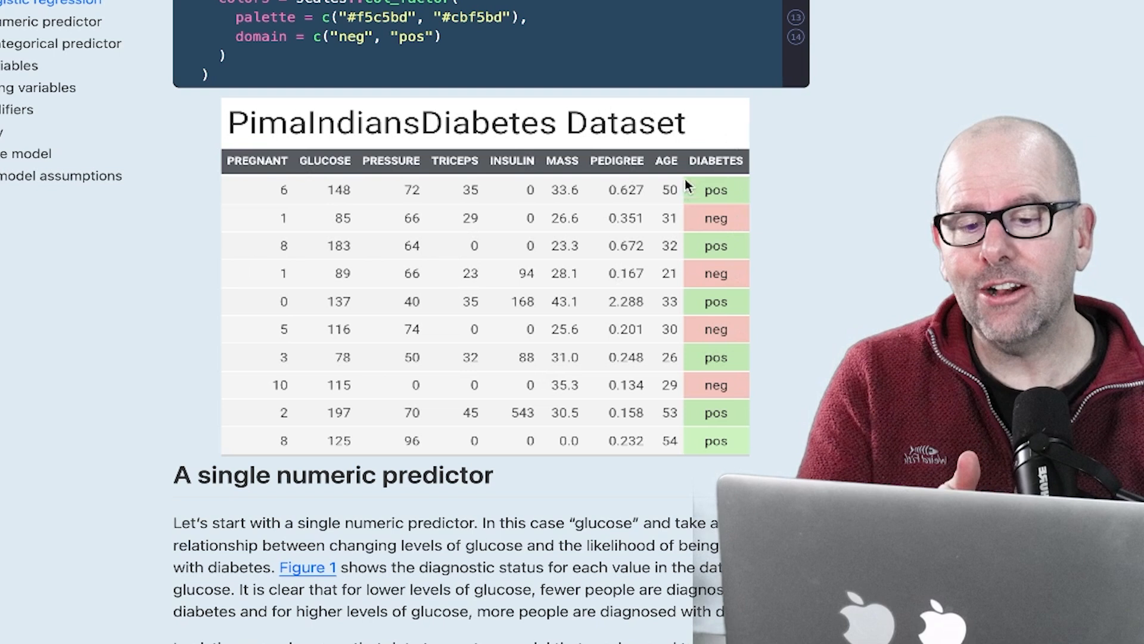
mouse_move(770, 432)
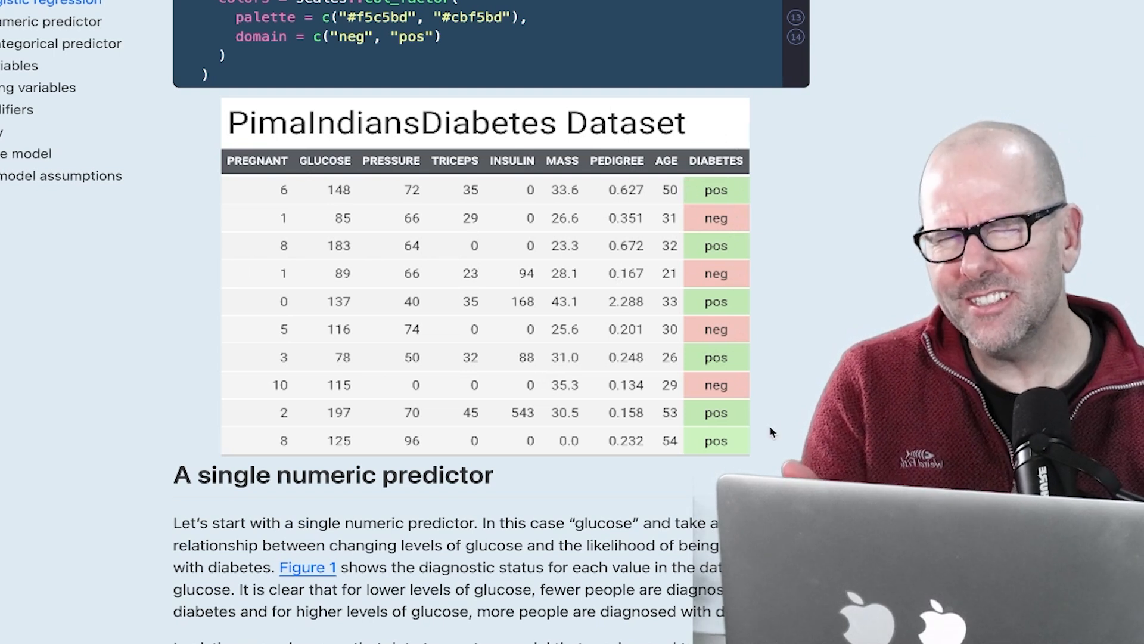
- Scroll down the tutorial and select the PimaIndiansDiabetes dataset name in the code
scroll("down", 3)
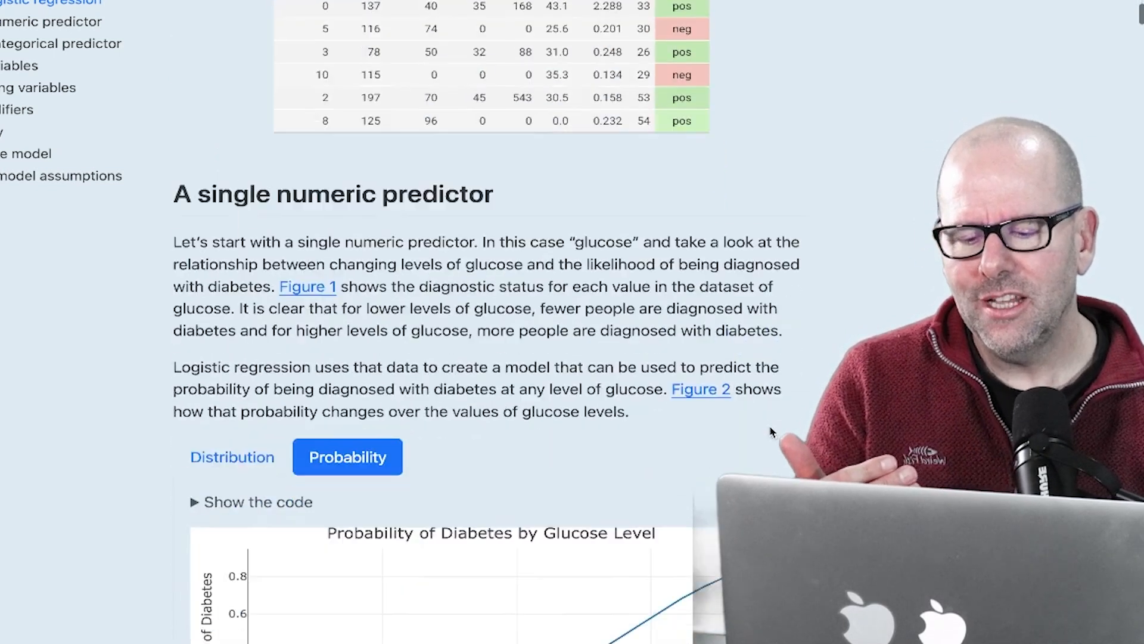
scroll("down", 3)
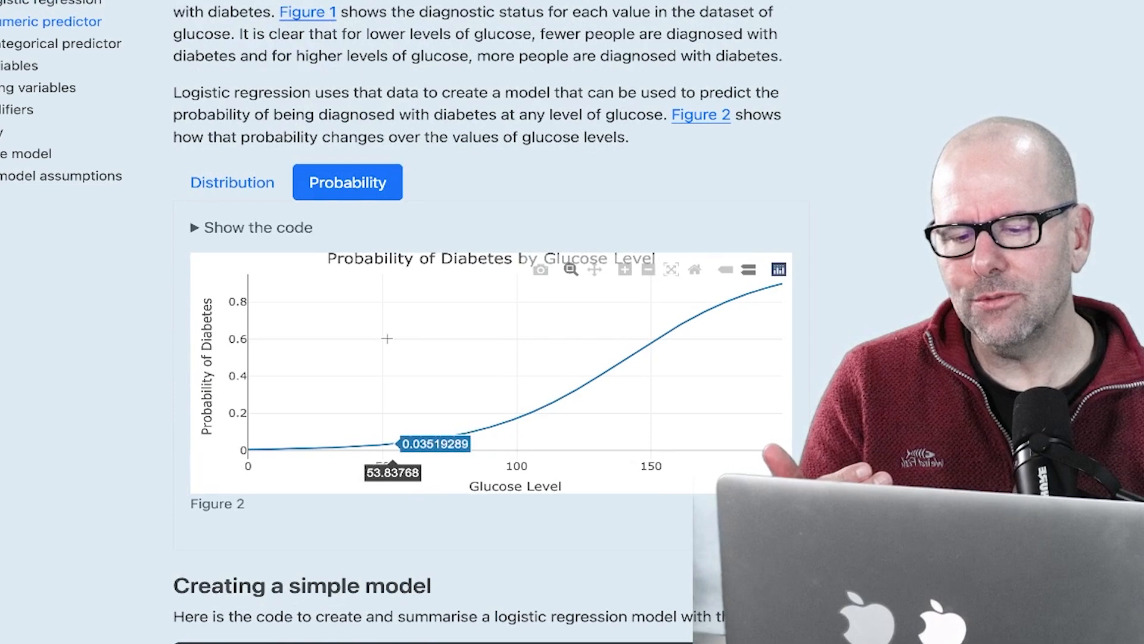
mouse_move(351, 367)
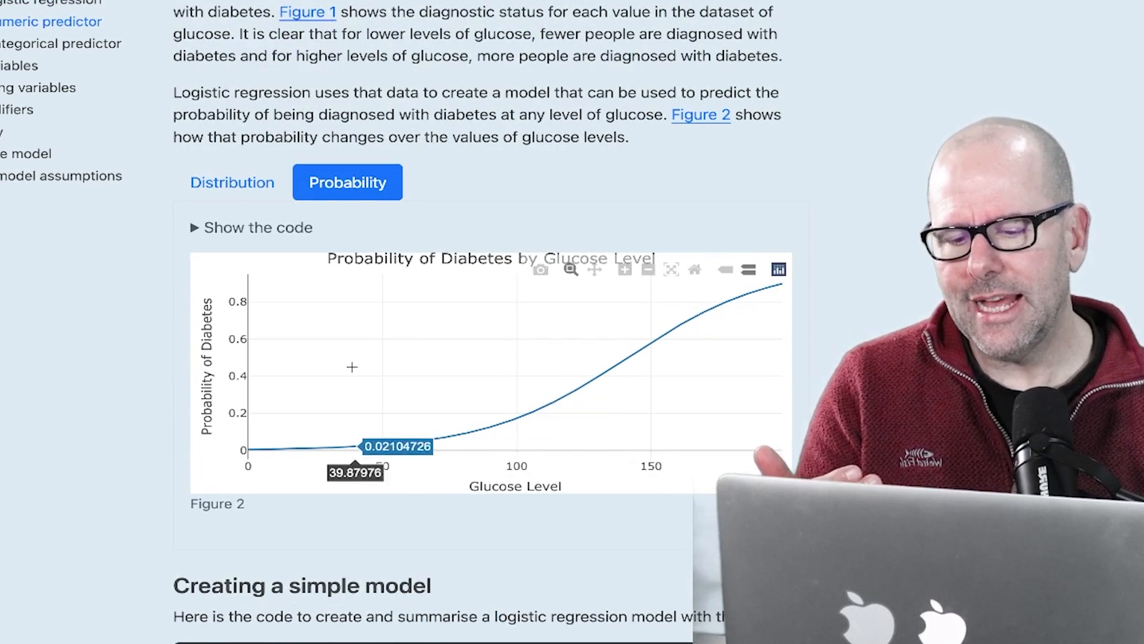
mouse_move(682, 381)
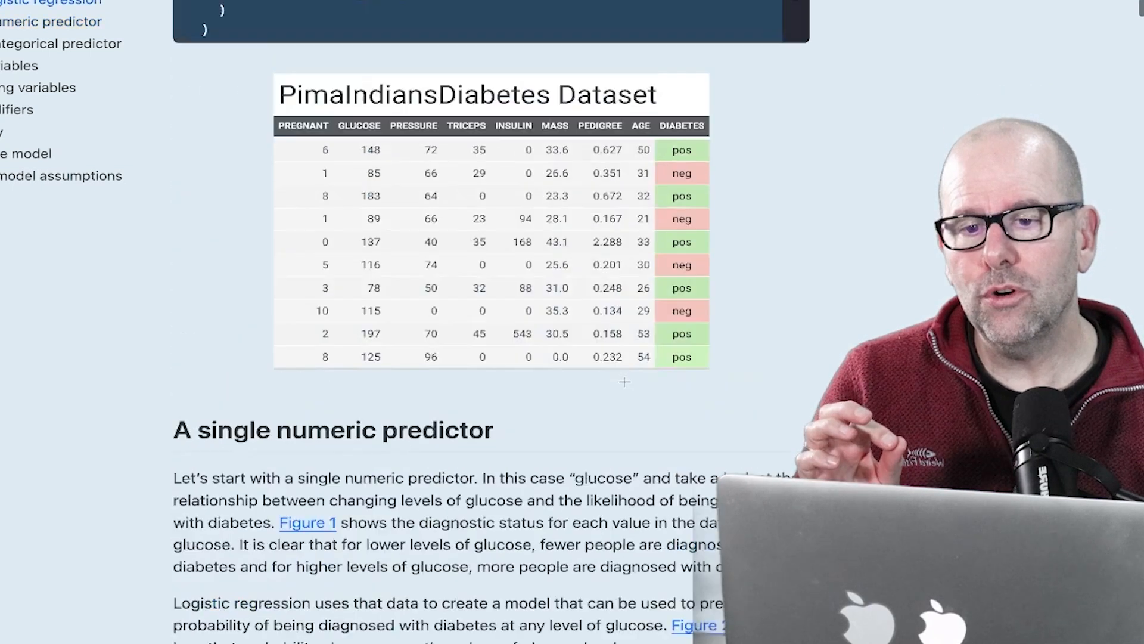
scroll("down", 3)
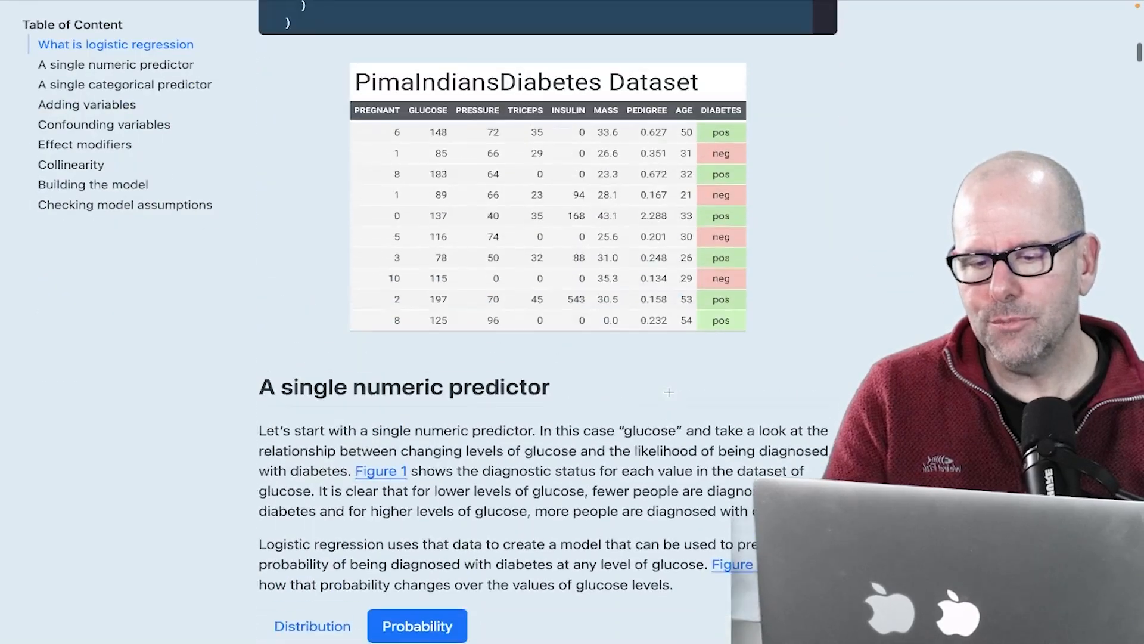
scroll("down", 3)
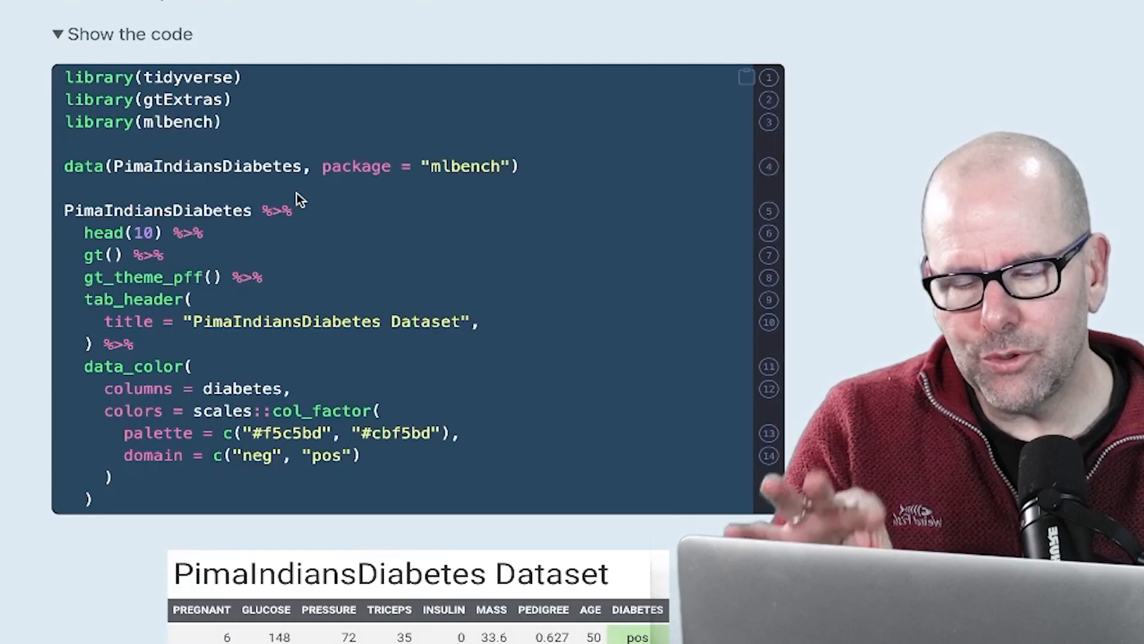
double_click(154, 121)
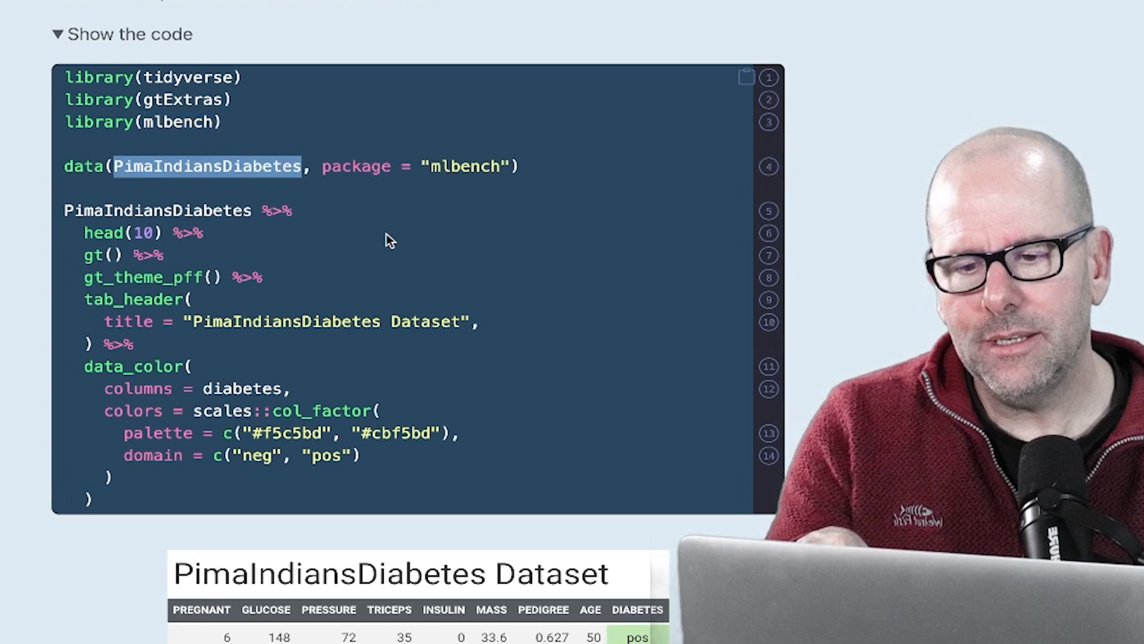
mouse_move(576, 208)
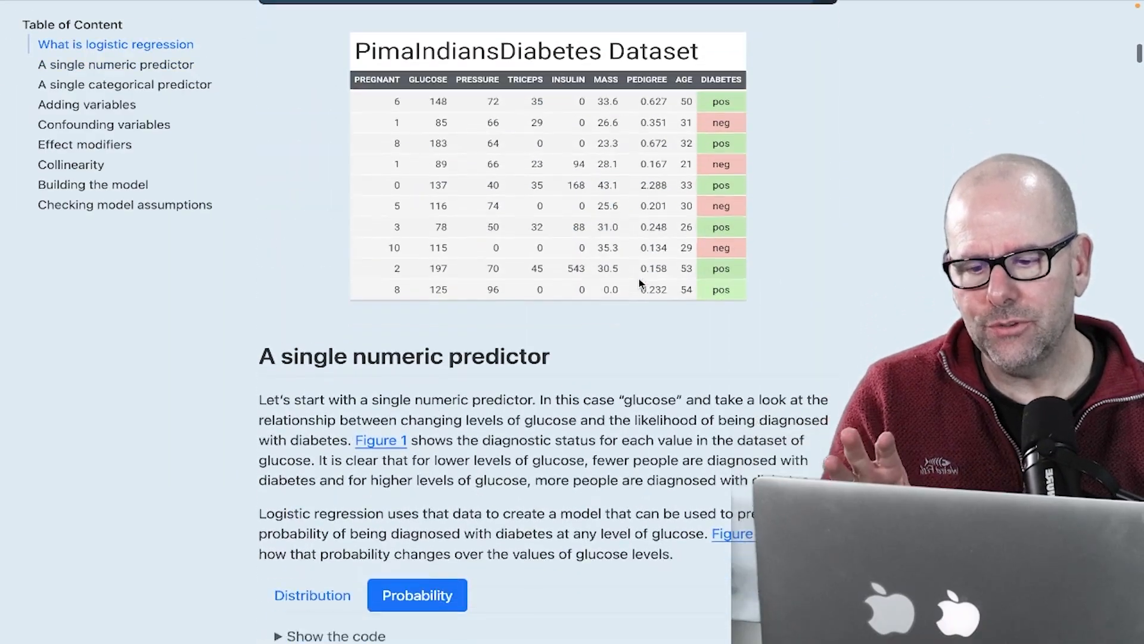
- Scroll to the Proportion of Diabetes by Age Group chart and hide the age-group code
scroll("down", 3)
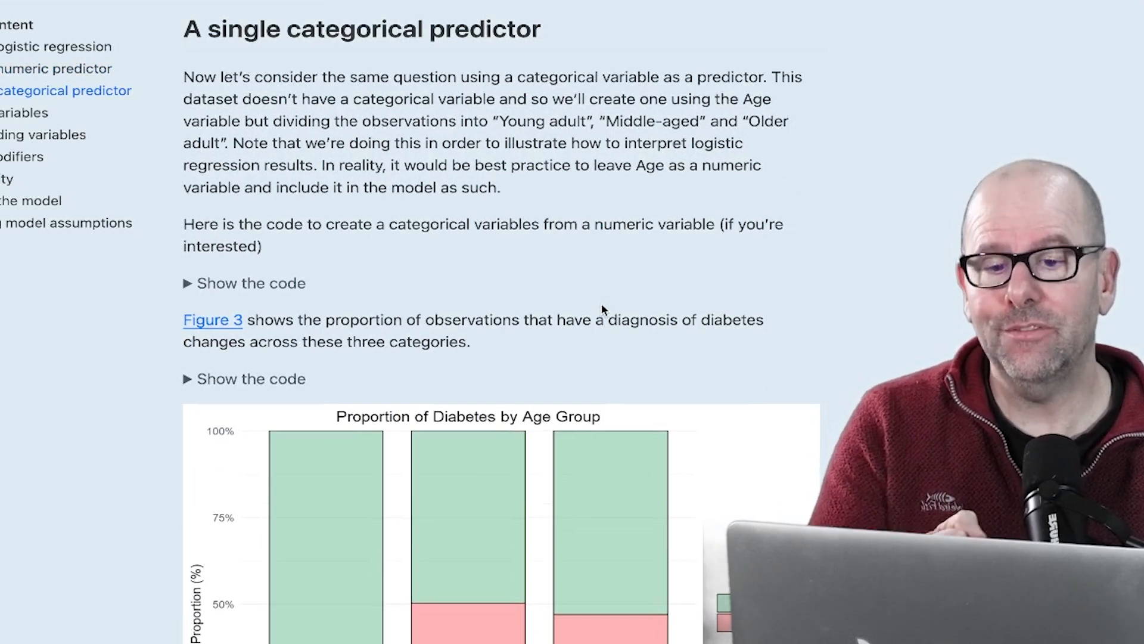
scroll("down", 3)
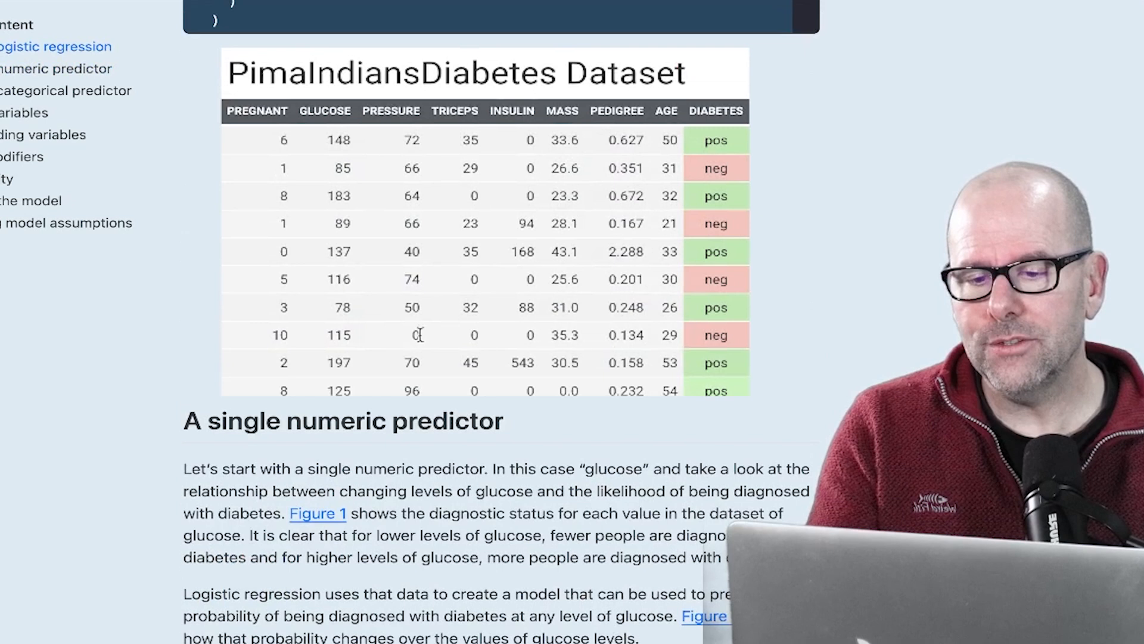
mouse_move(289, 140)
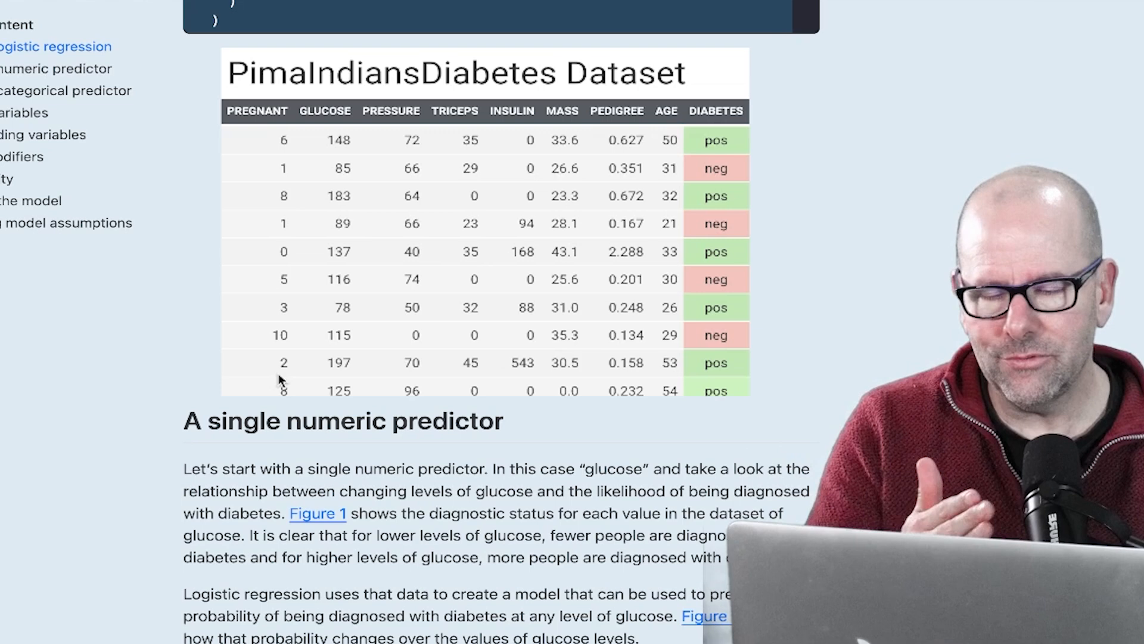
scroll("down", 3)
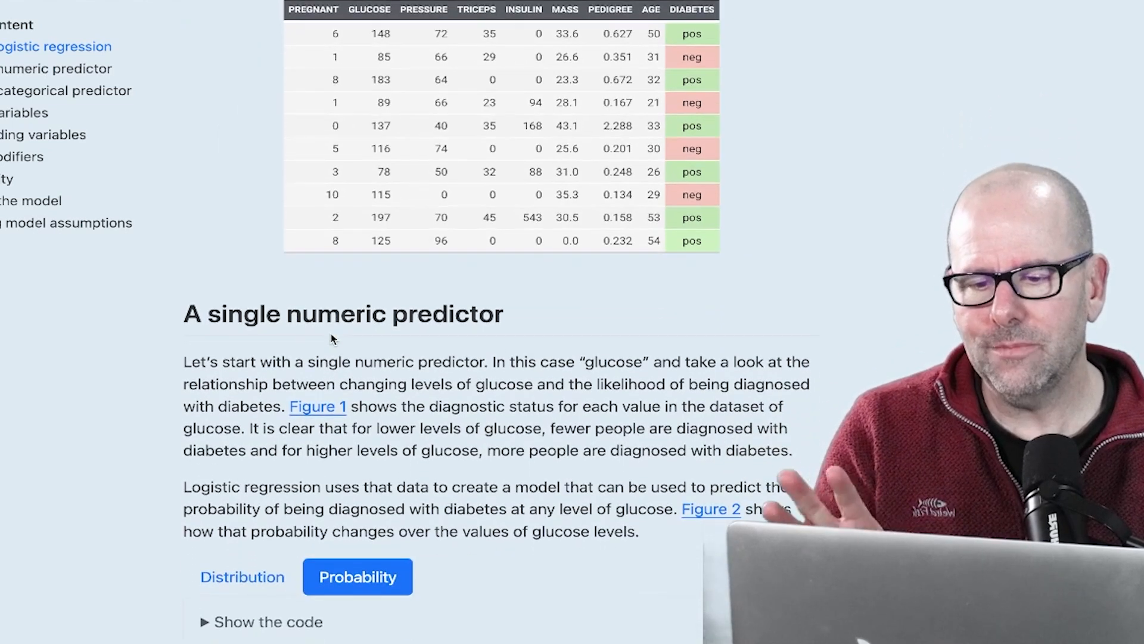
scroll("down", 3)
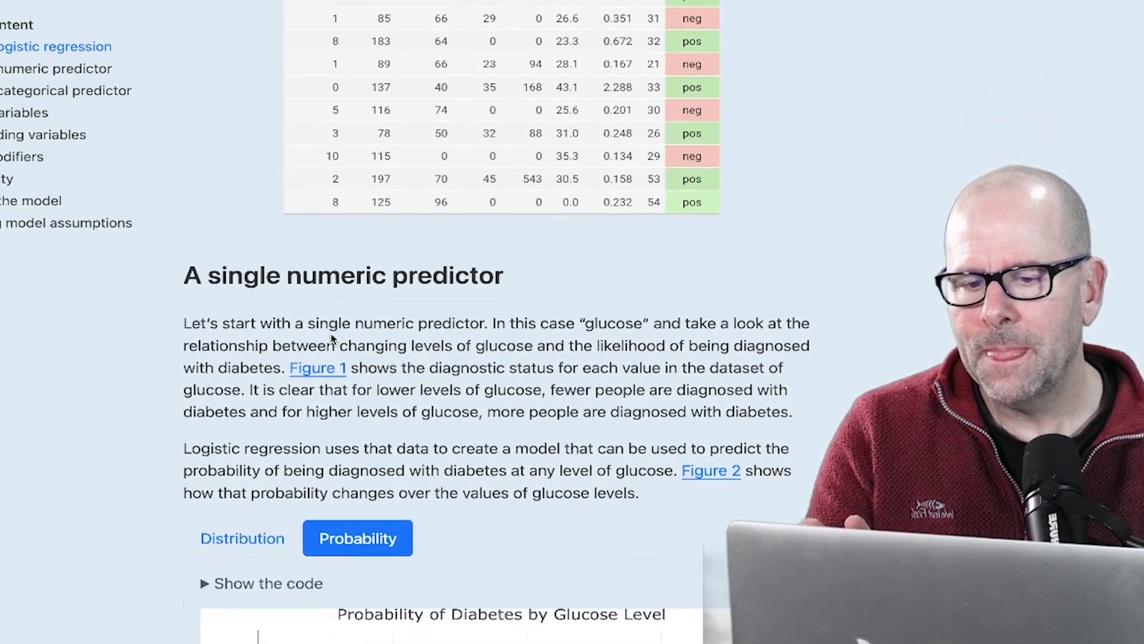
scroll("down", 3)
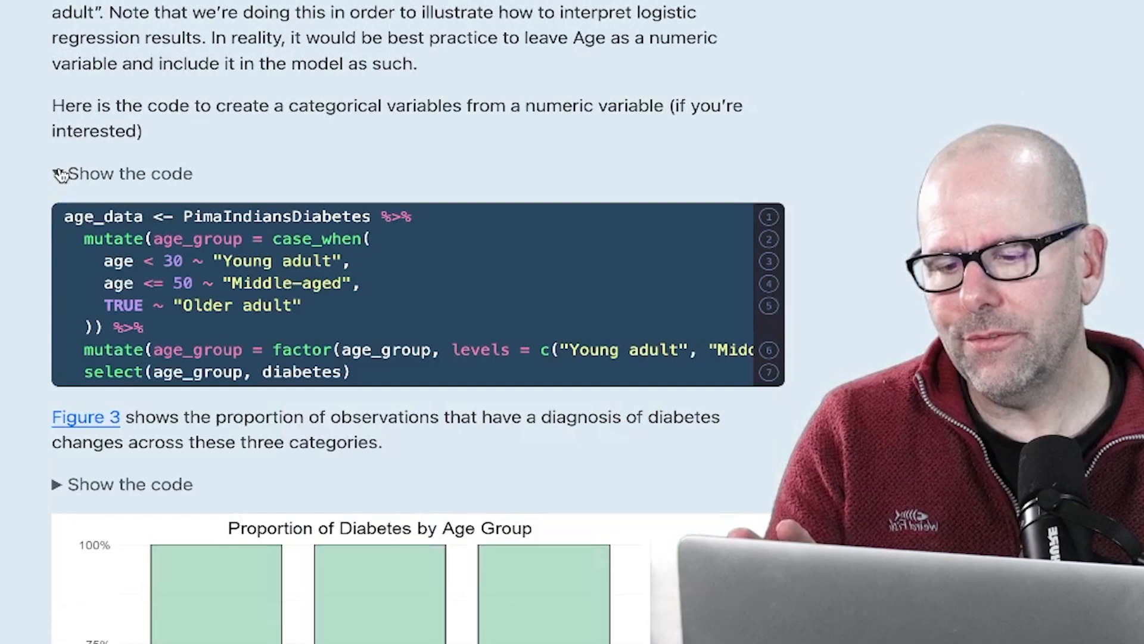
left_click(58, 173)
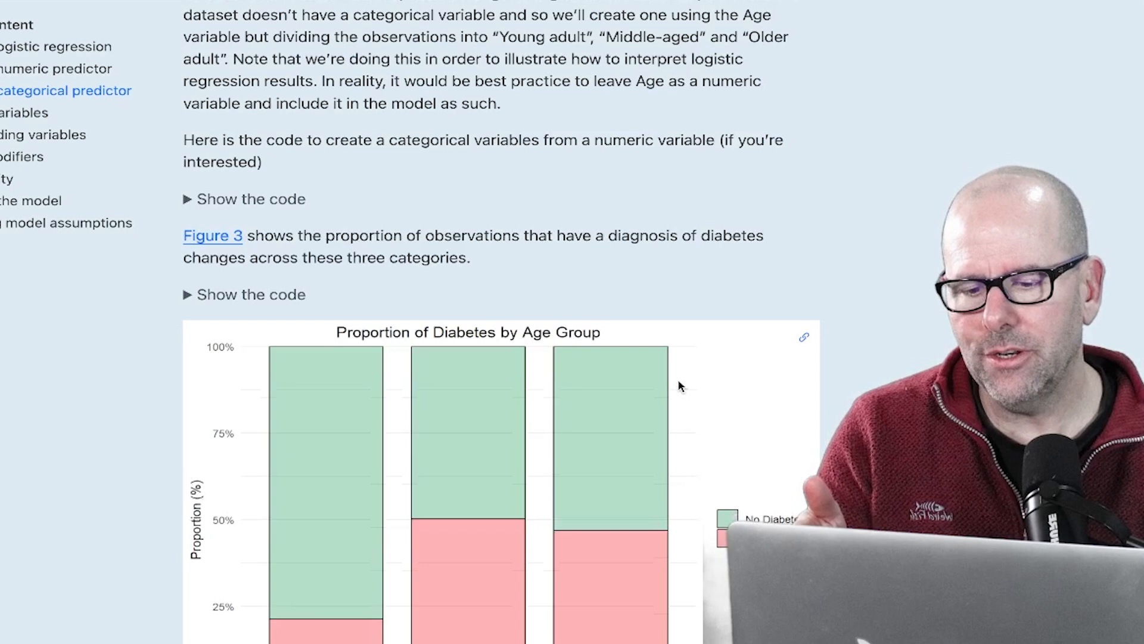
scroll("down", 3)
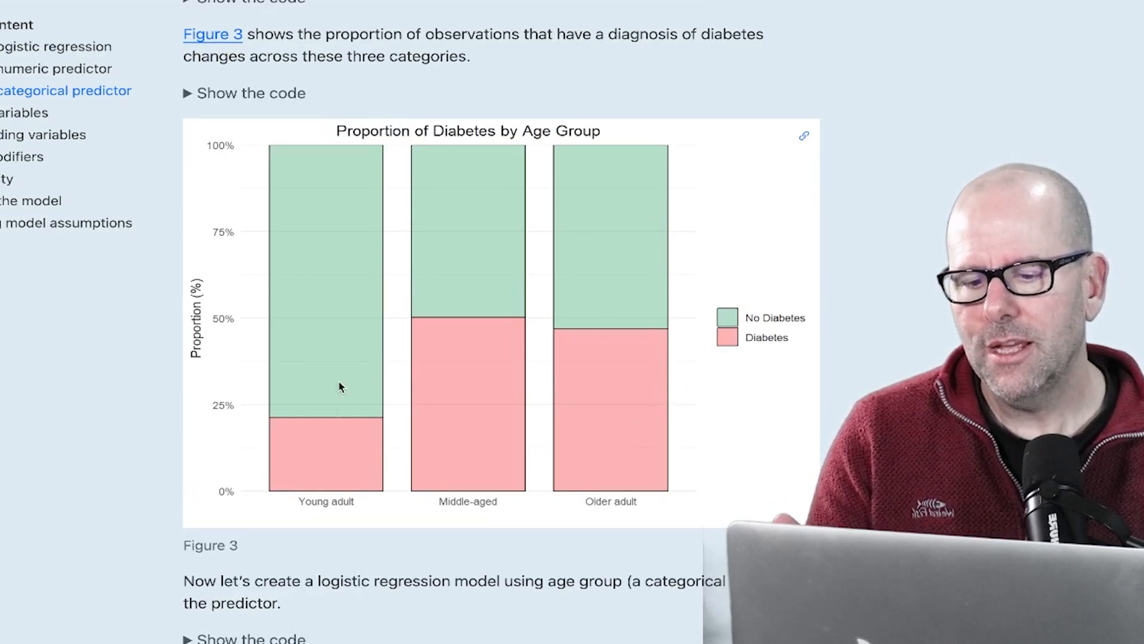
mouse_move(705, 413)
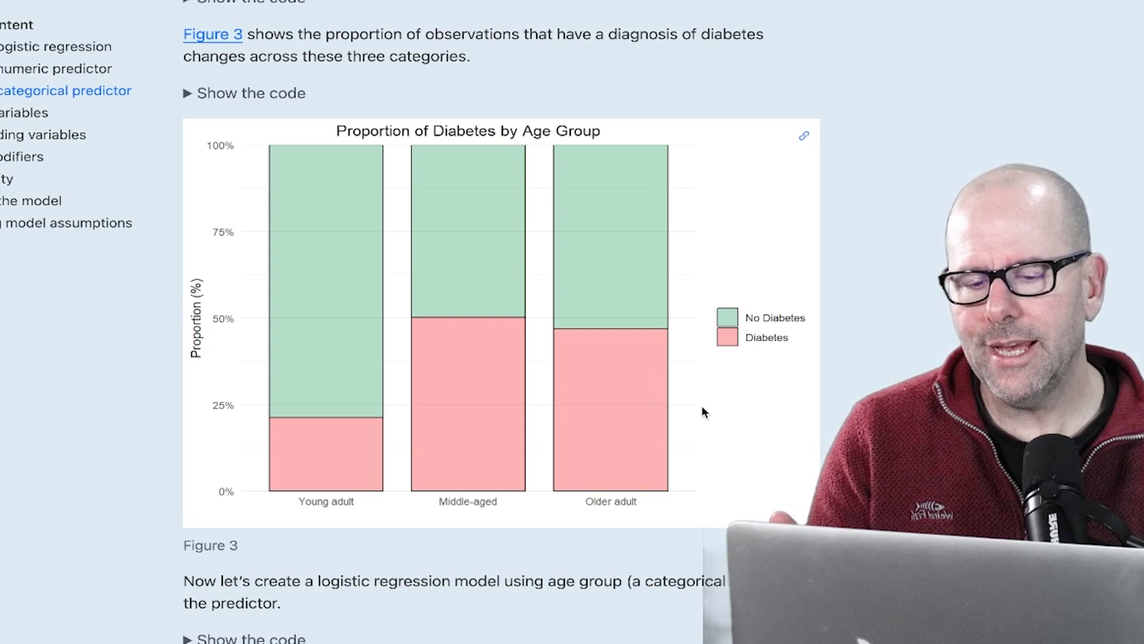
mouse_move(522, 516)
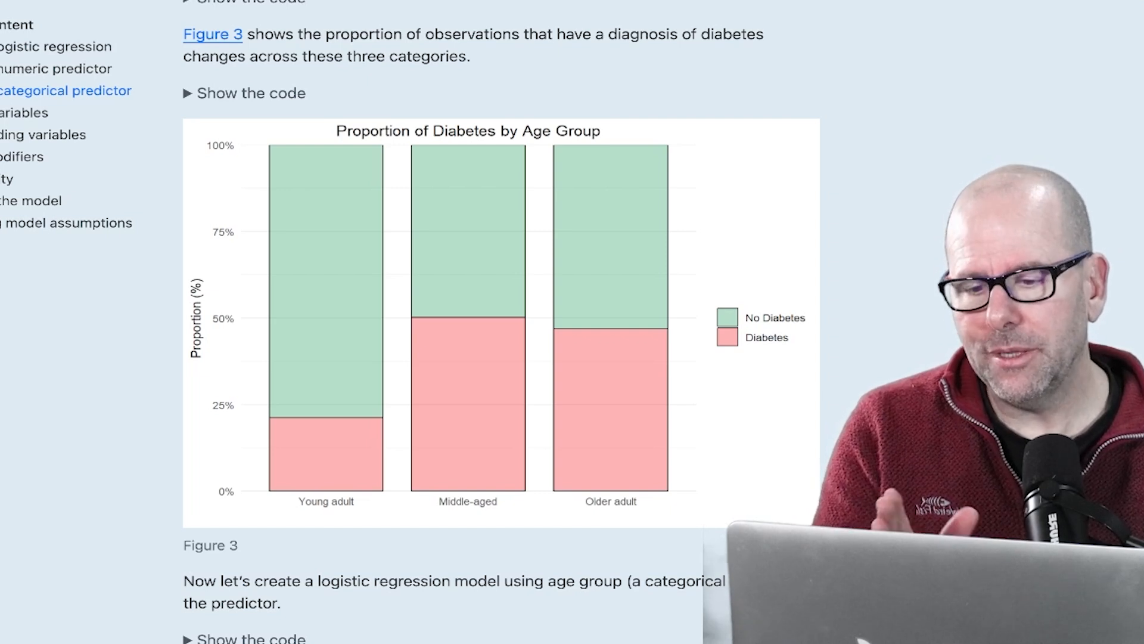
mouse_move(517, 407)
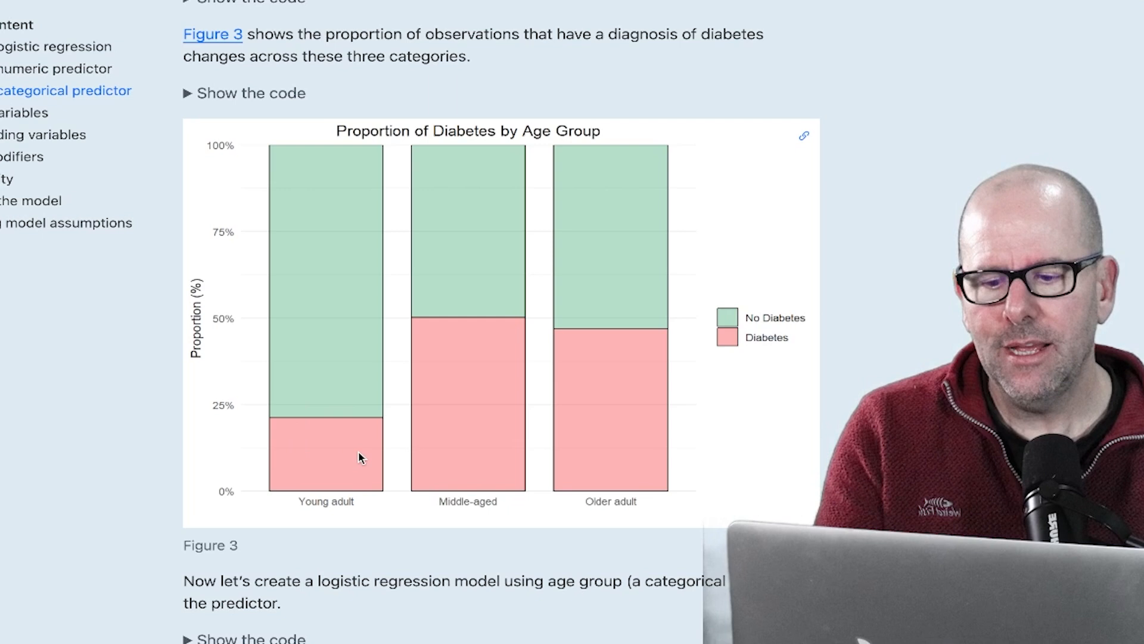
mouse_move(433, 368)
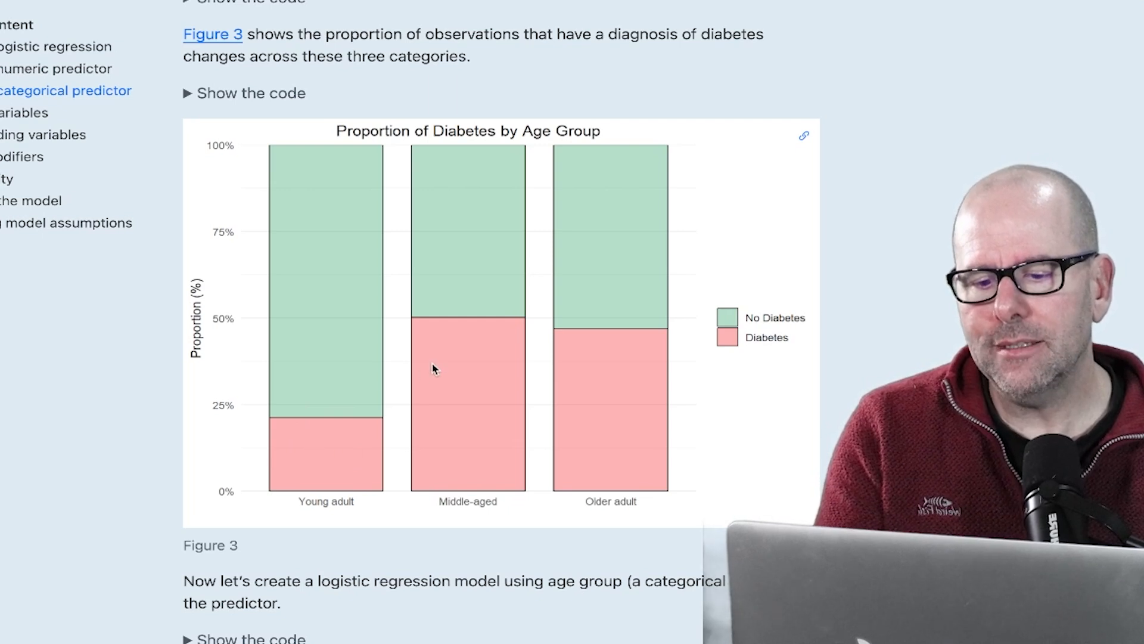
mouse_move(337, 432)
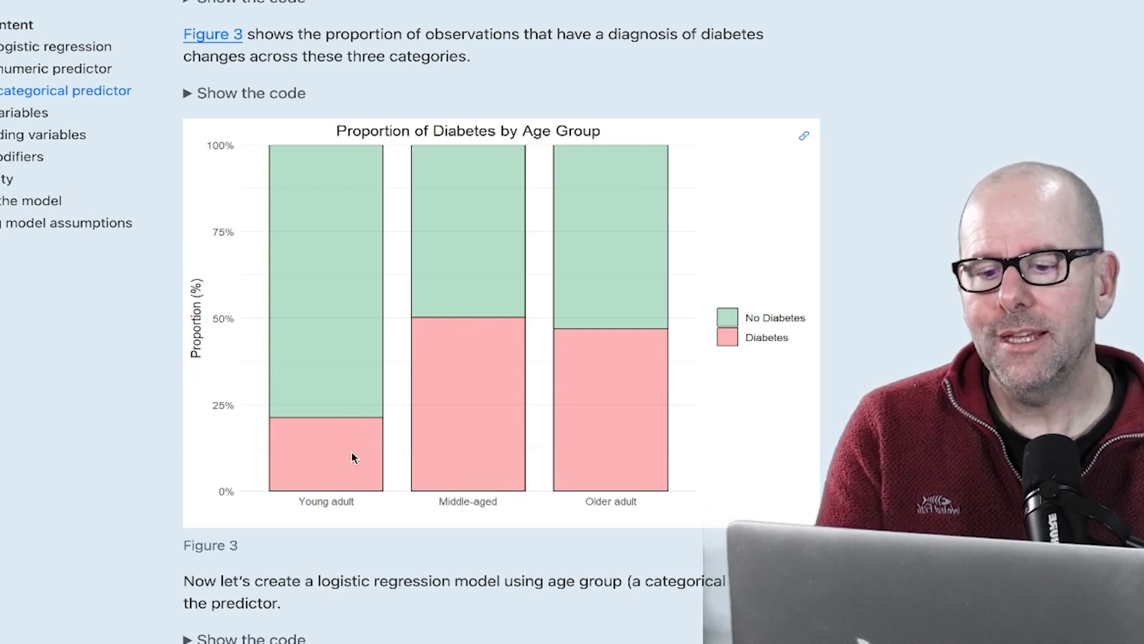
mouse_move(440, 418)
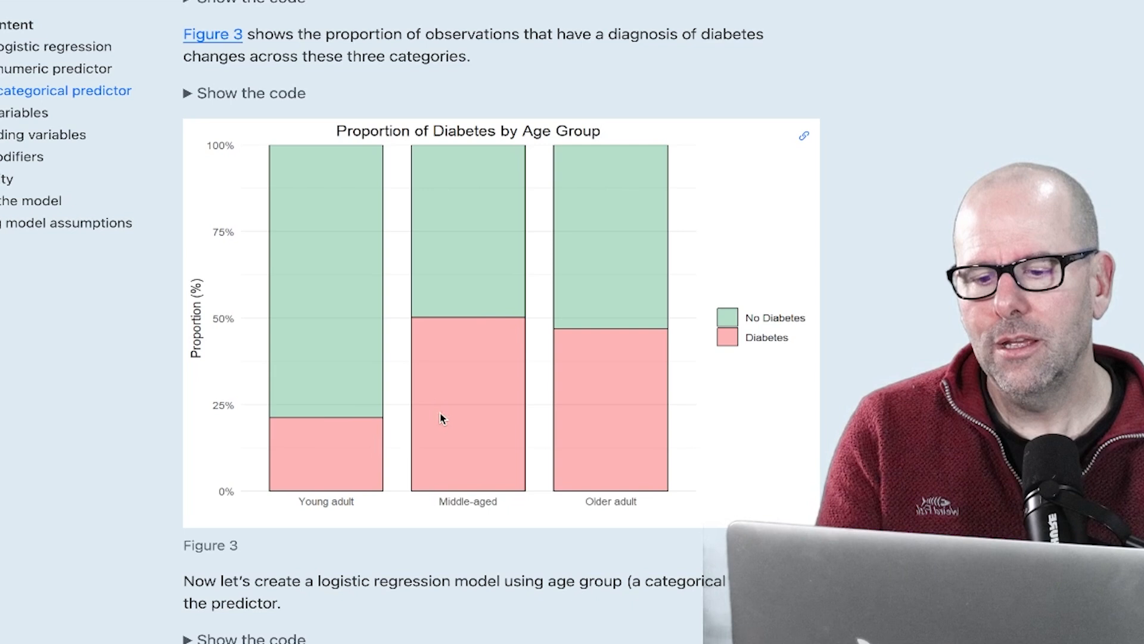
mouse_move(624, 372)
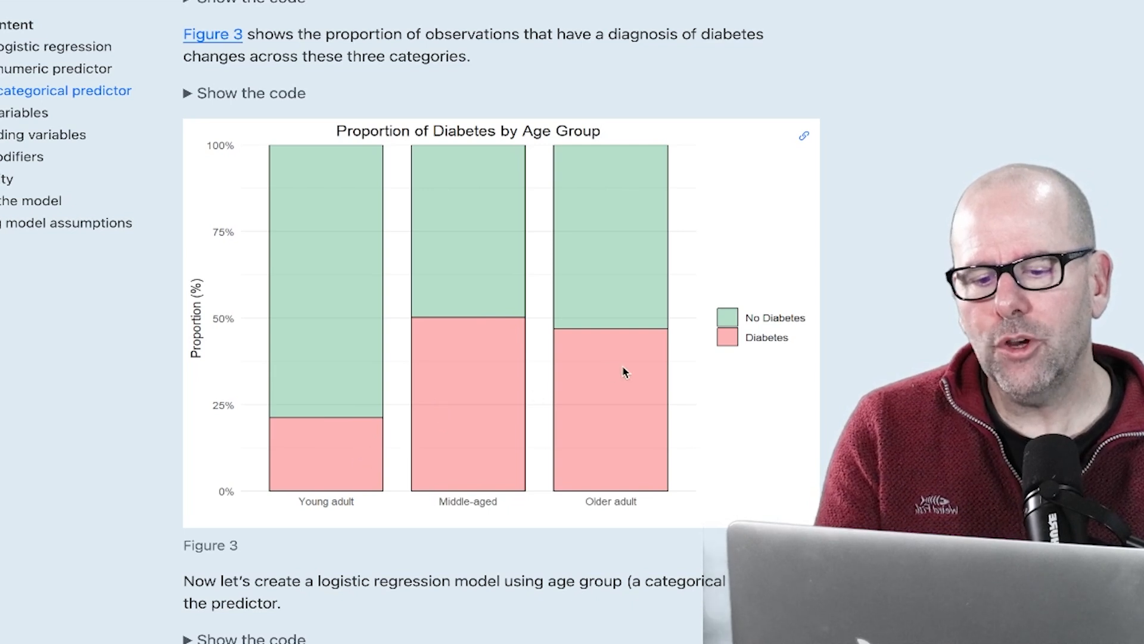
mouse_move(358, 452)
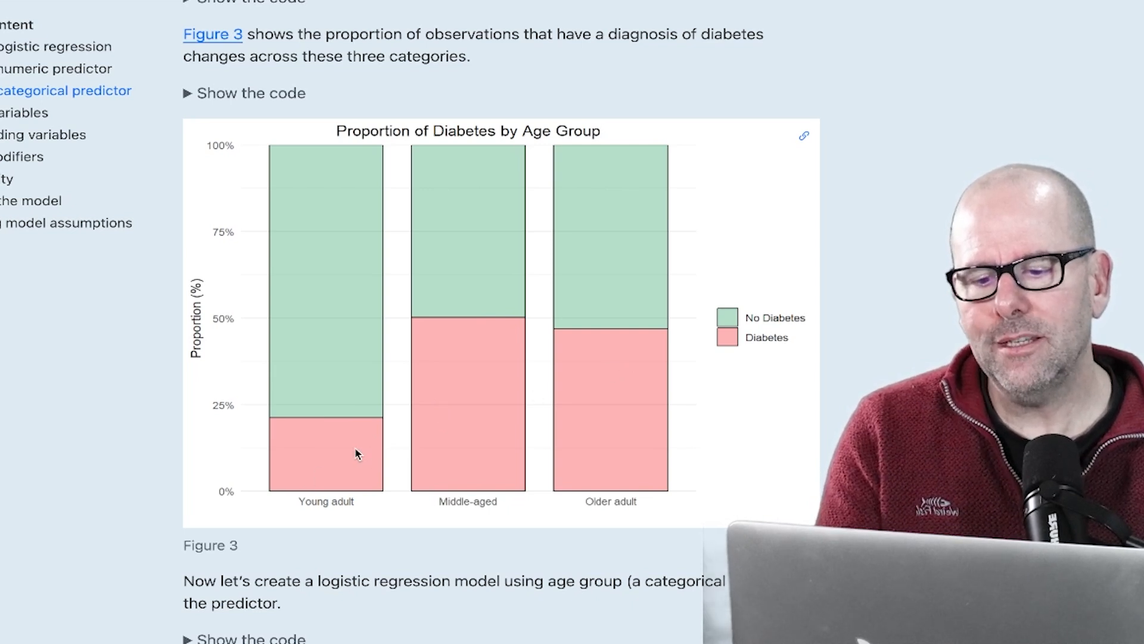
mouse_move(551, 332)
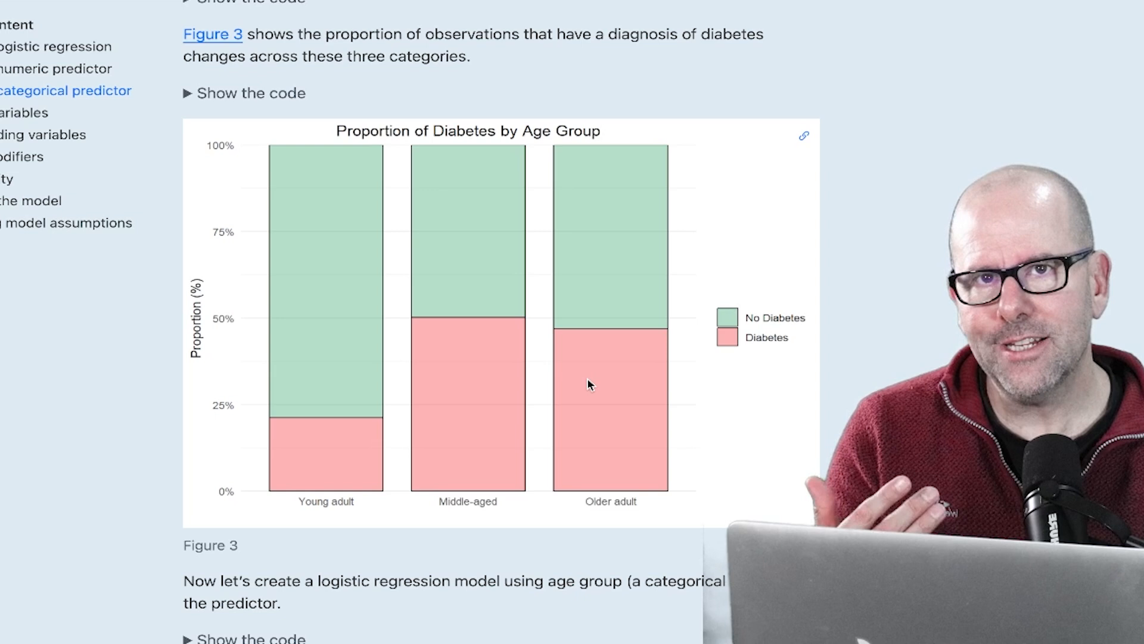
- Highlight diabetes, age_group and binomial in the glm code, scrolling to its summary output
scroll("down", 3)
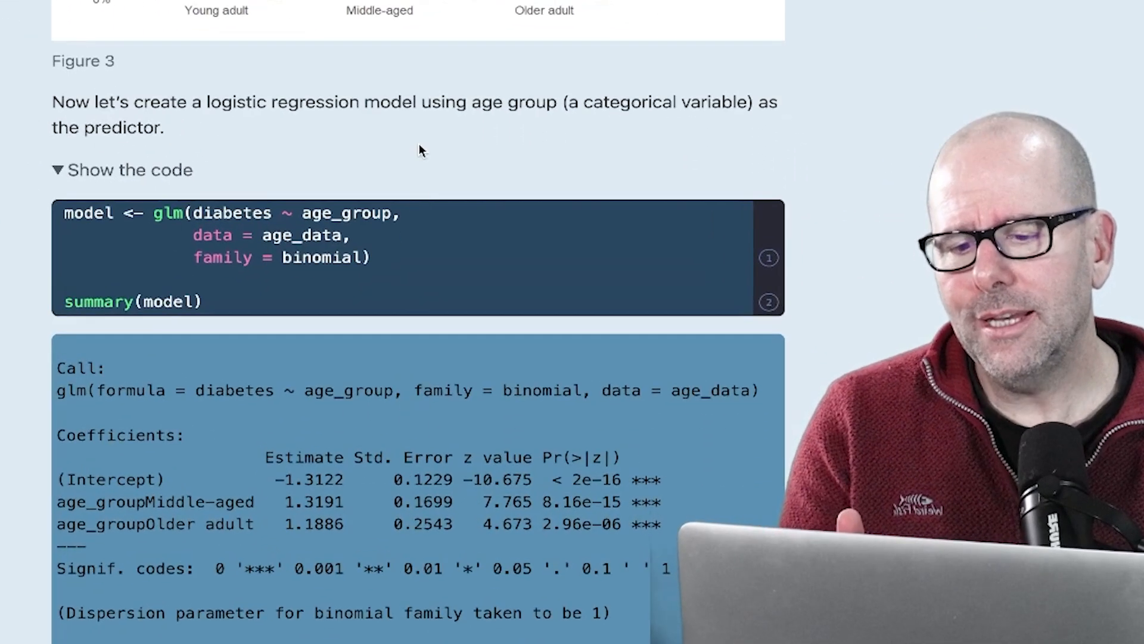
double_click(232, 212)
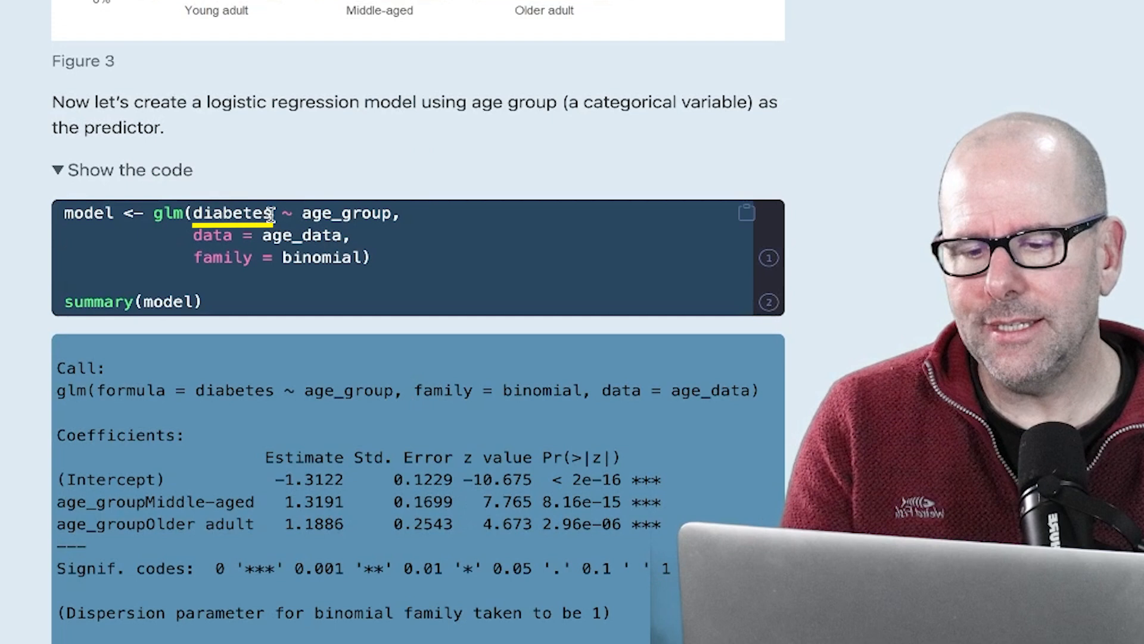
double_click(231, 212)
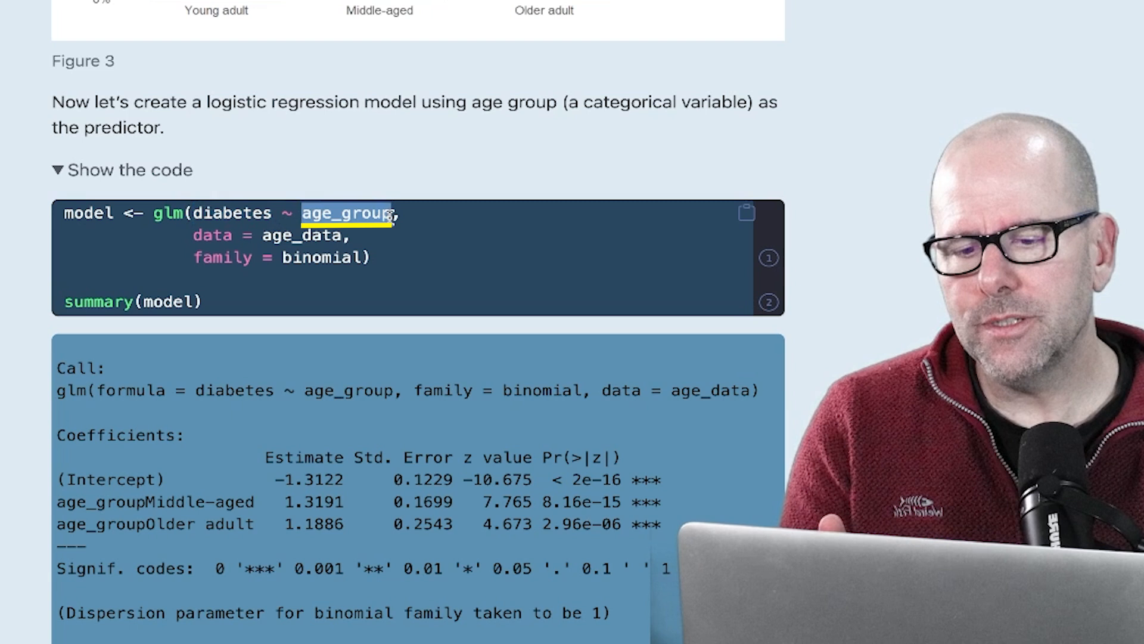
scroll("down", 3)
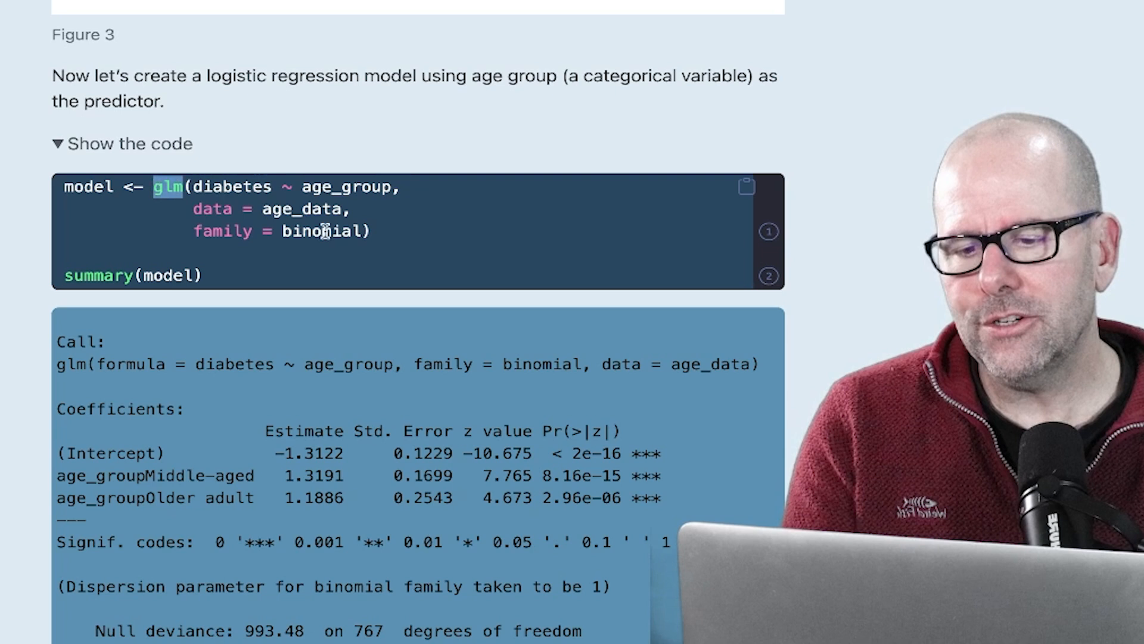
double_click(320, 231)
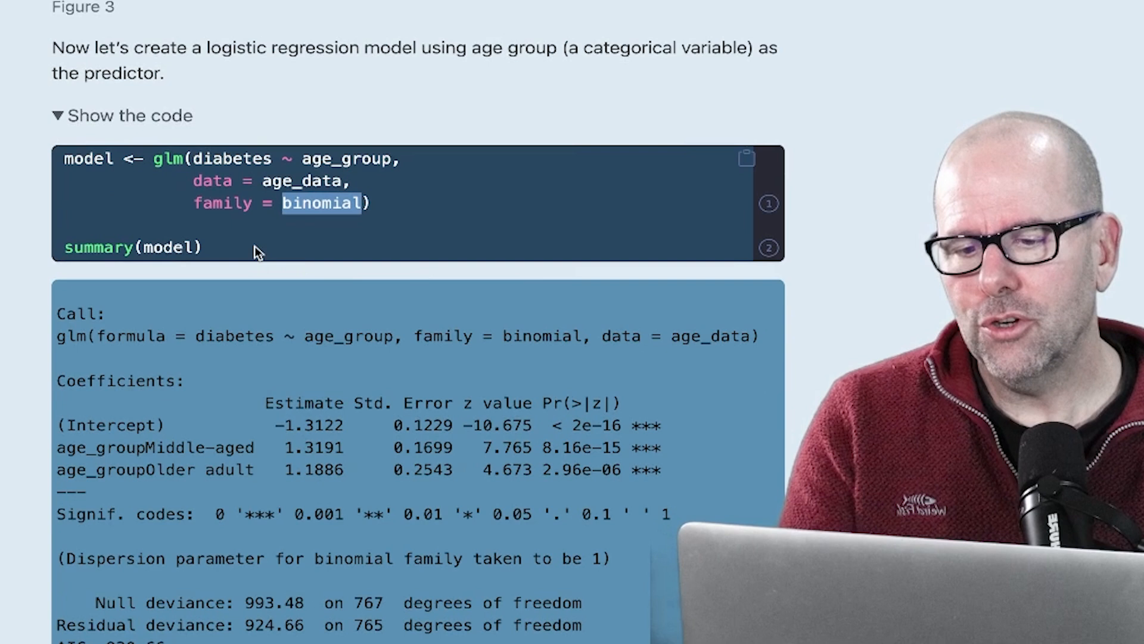
scroll("down", 3)
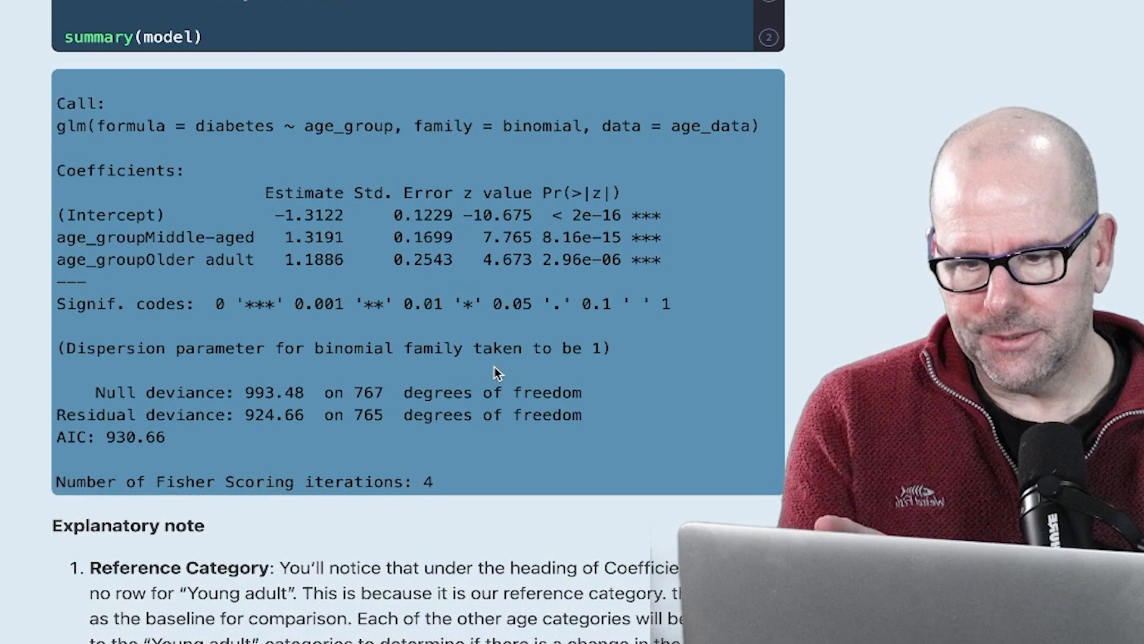
mouse_move(171, 237)
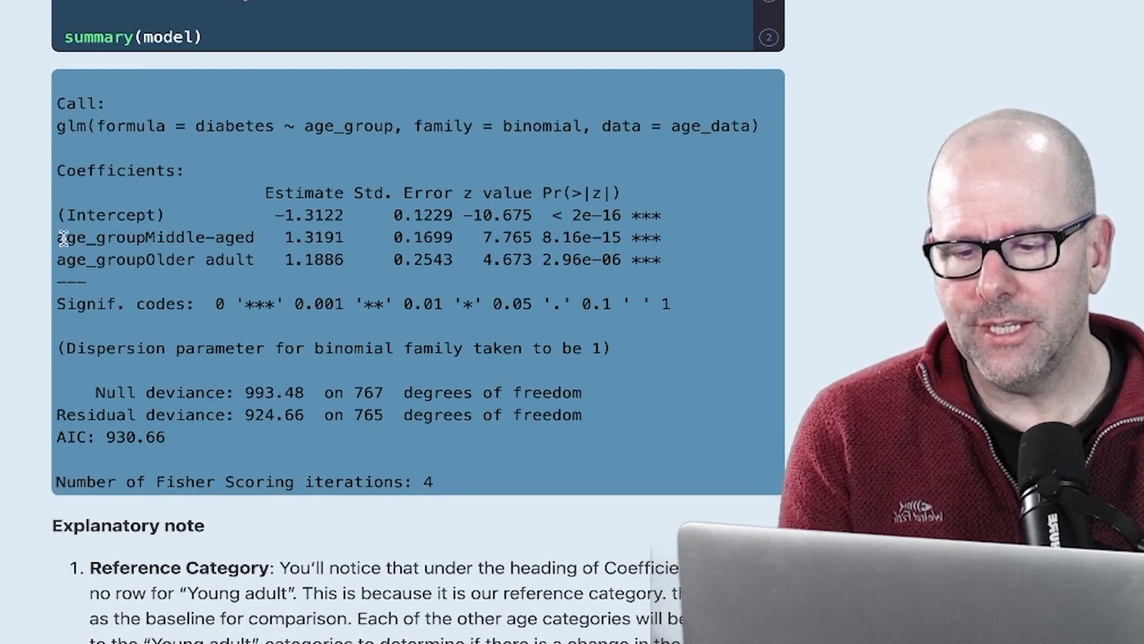
double_click(202, 236)
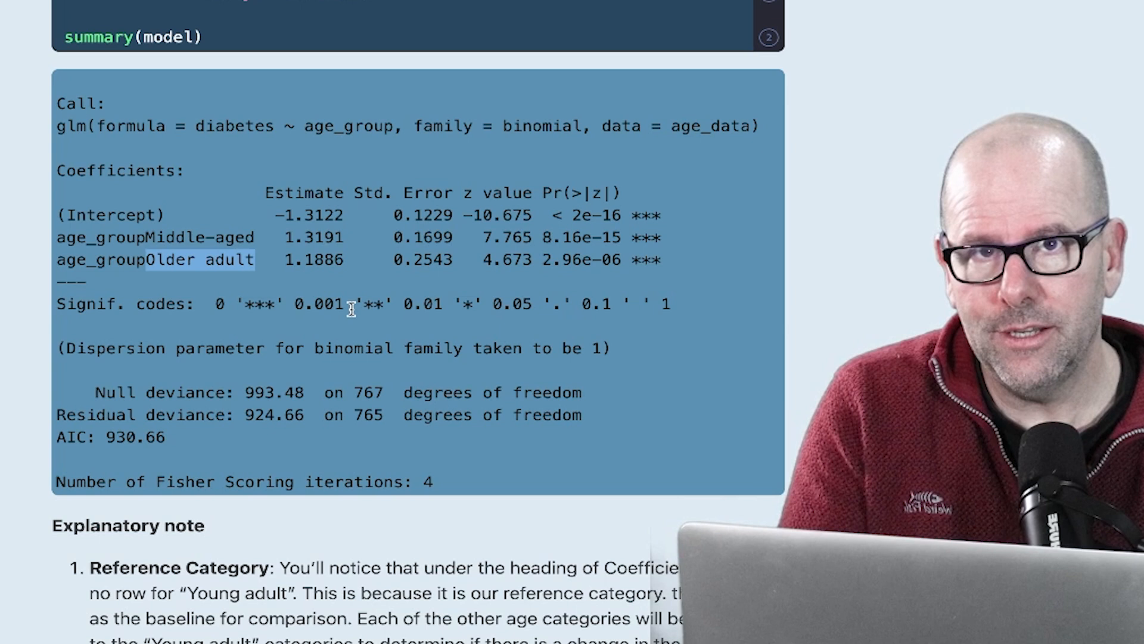
mouse_move(296, 237)
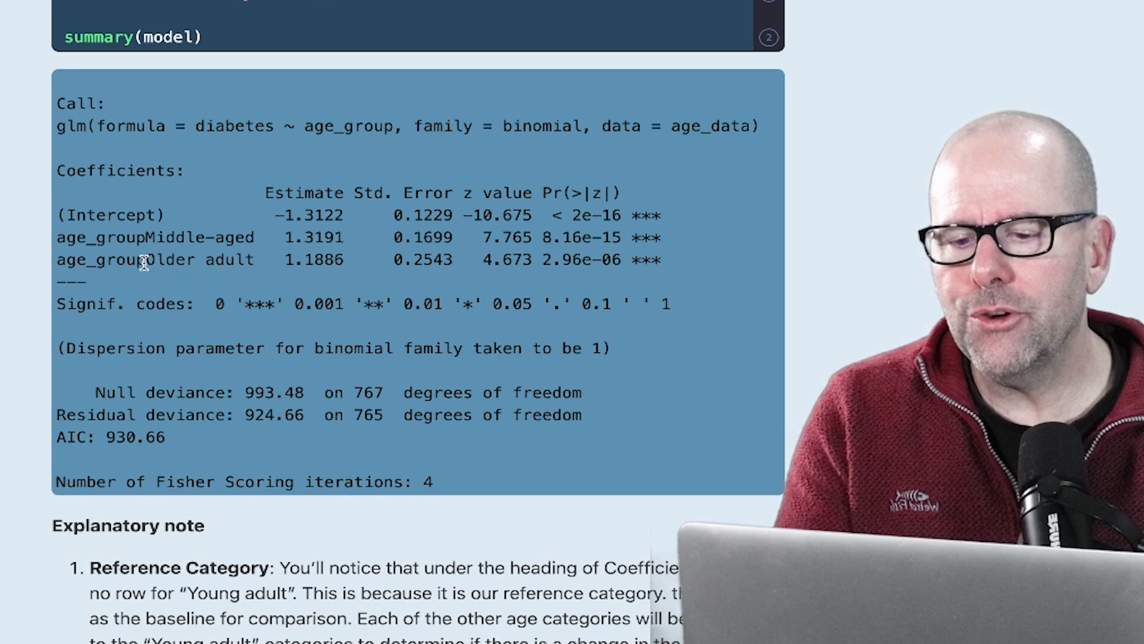
double_click(176, 260)
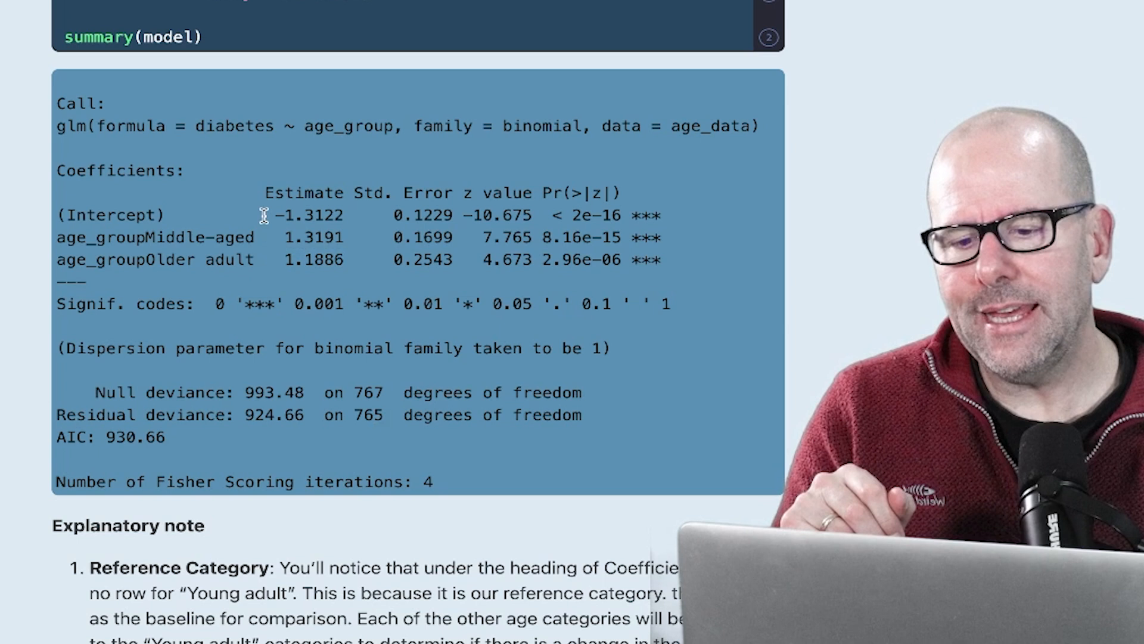
- Select the (Intercept) estimate -1.3122 in the glm summary output
double_click(308, 215)
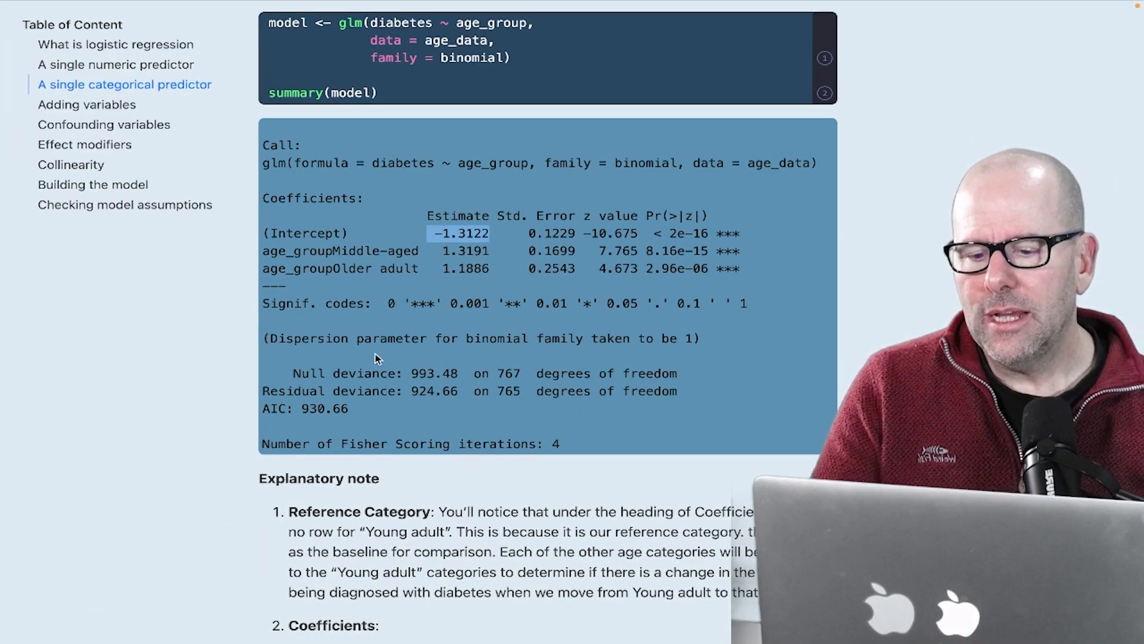
mouse_move(510, 417)
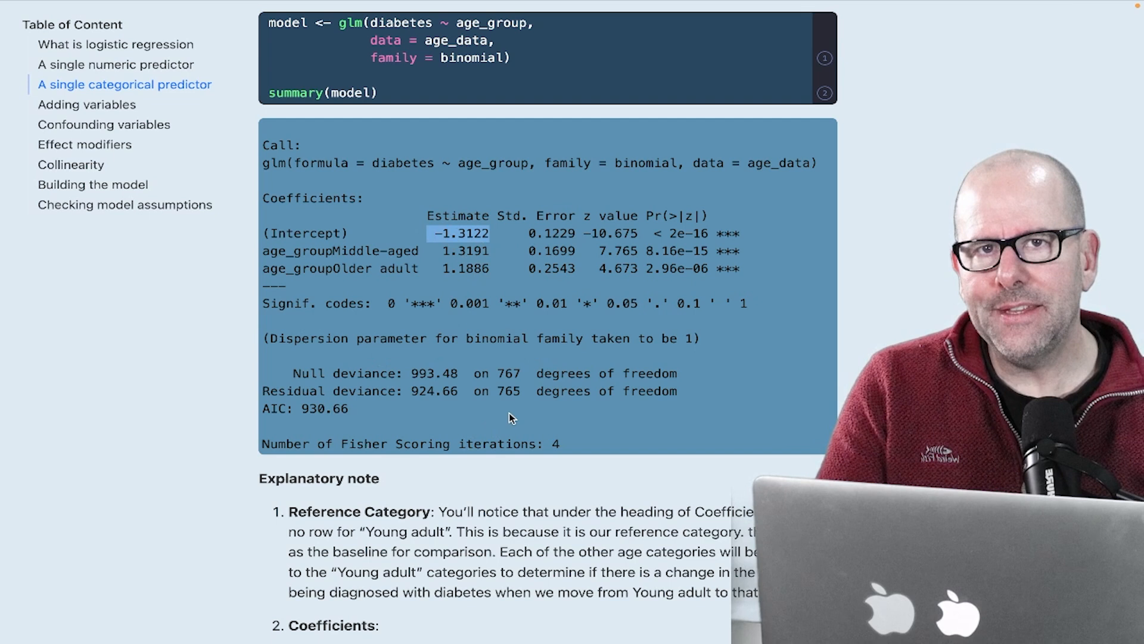